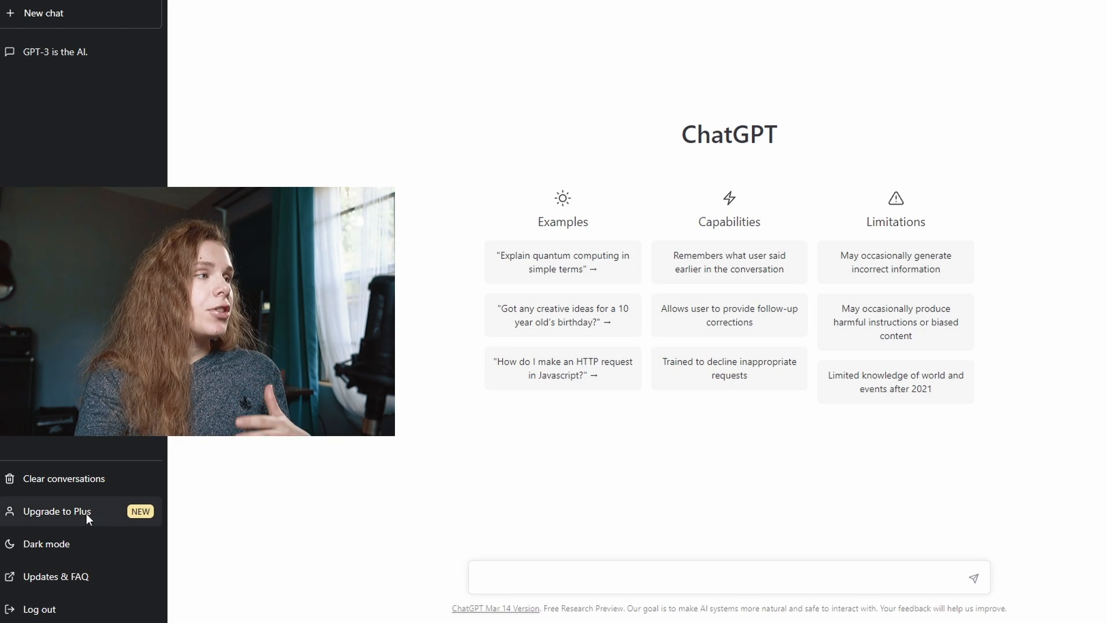
# Bring up the Your Account dialog comparing the Free Plan with ChatGPT Plus at $20/mo
pyautogui.click(58, 510)
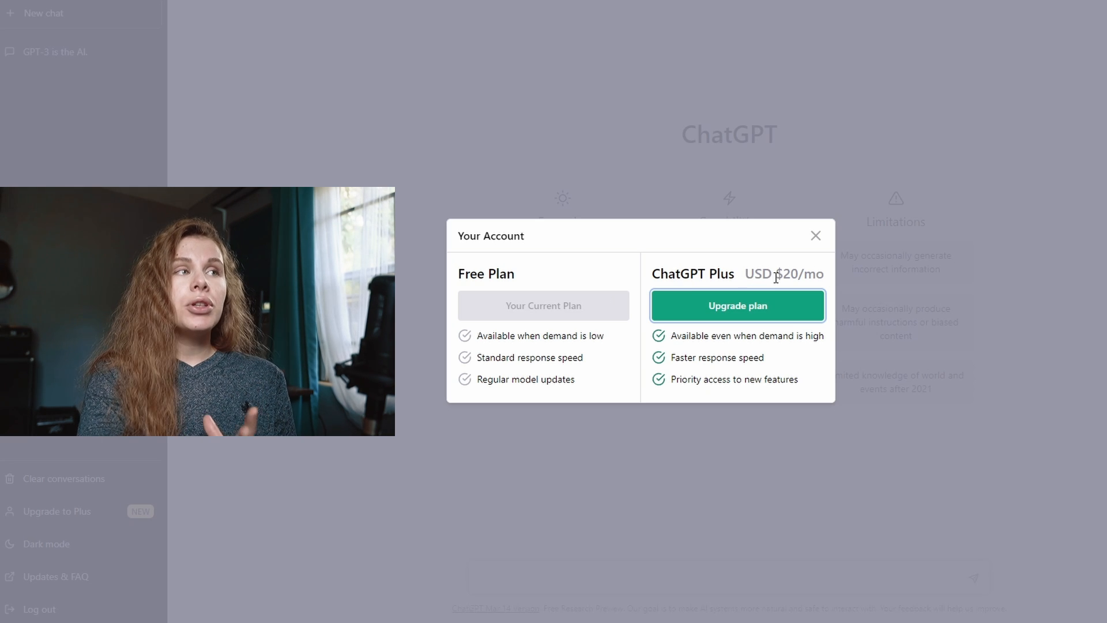
pyautogui.moveTo(776, 267)
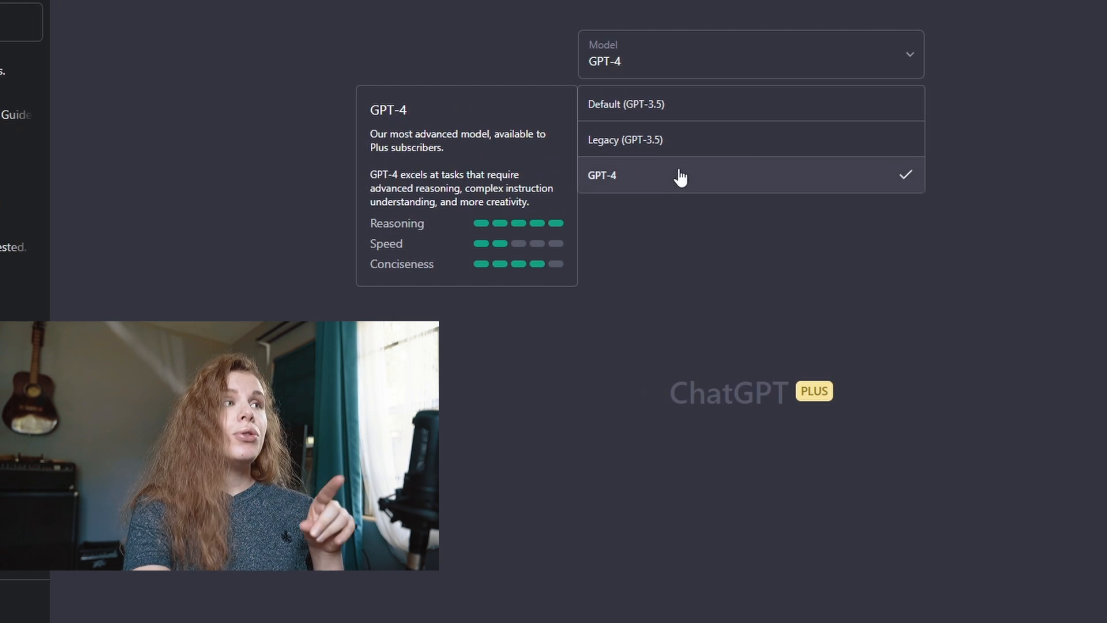
pyautogui.moveTo(740, 104)
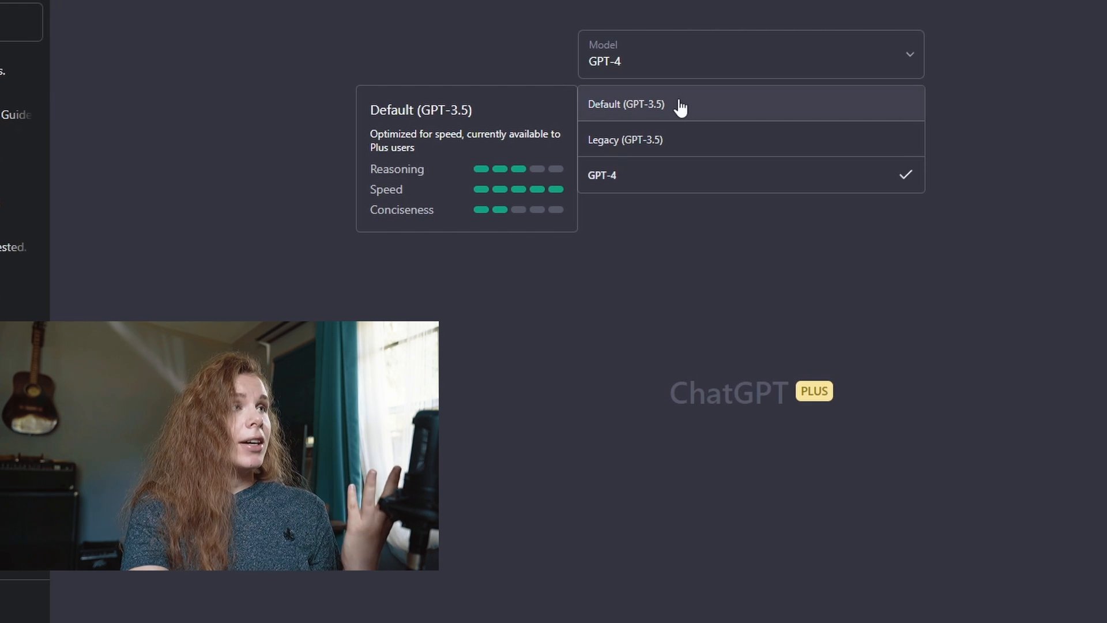
pyautogui.moveTo(714, 174)
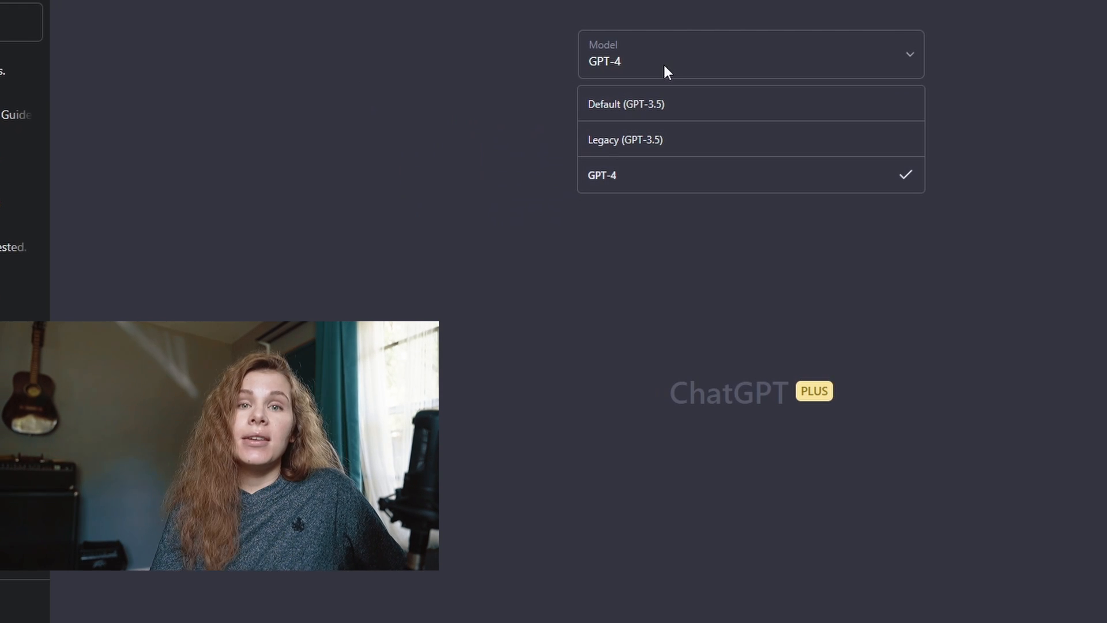
pyautogui.moveTo(635, 175)
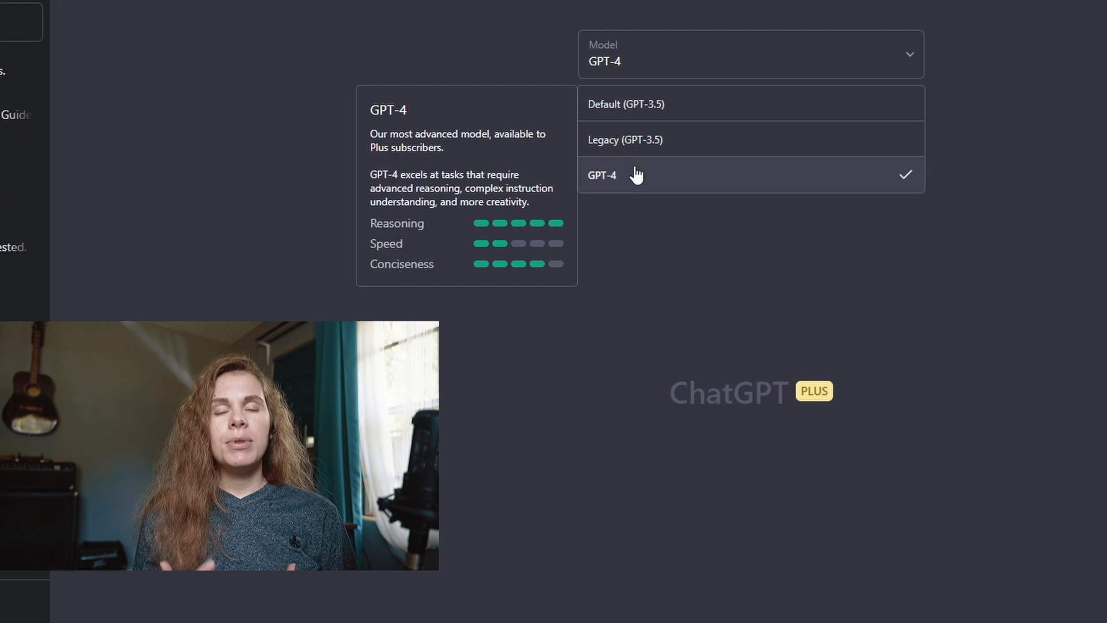
# Choose GPT-4 as the chat model instead of Default or Legacy GPT-3.5
pyautogui.click(602, 174)
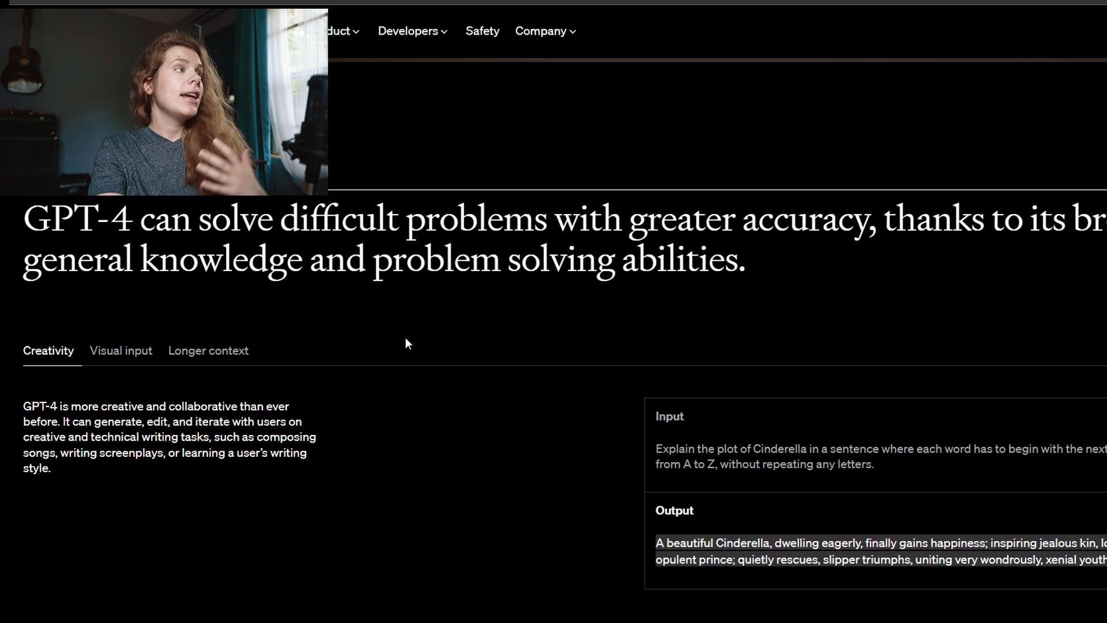
pyautogui.moveTo(411, 341)
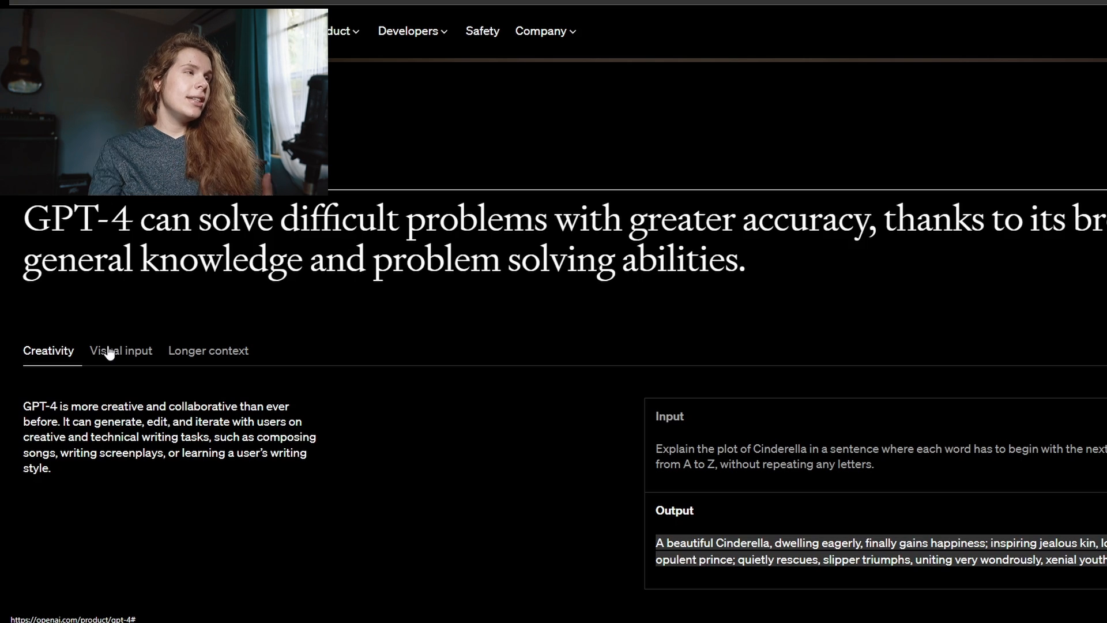
# Show the GPT-4 page's Visual input example with the ingredients photo
pyautogui.click(122, 350)
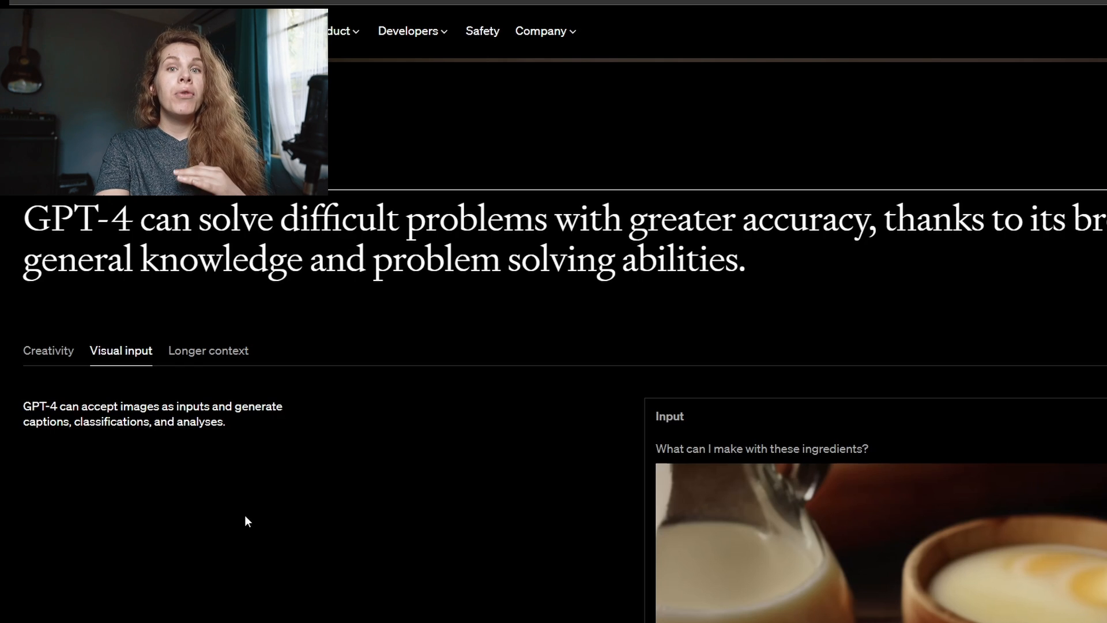
pyautogui.moveTo(265, 613)
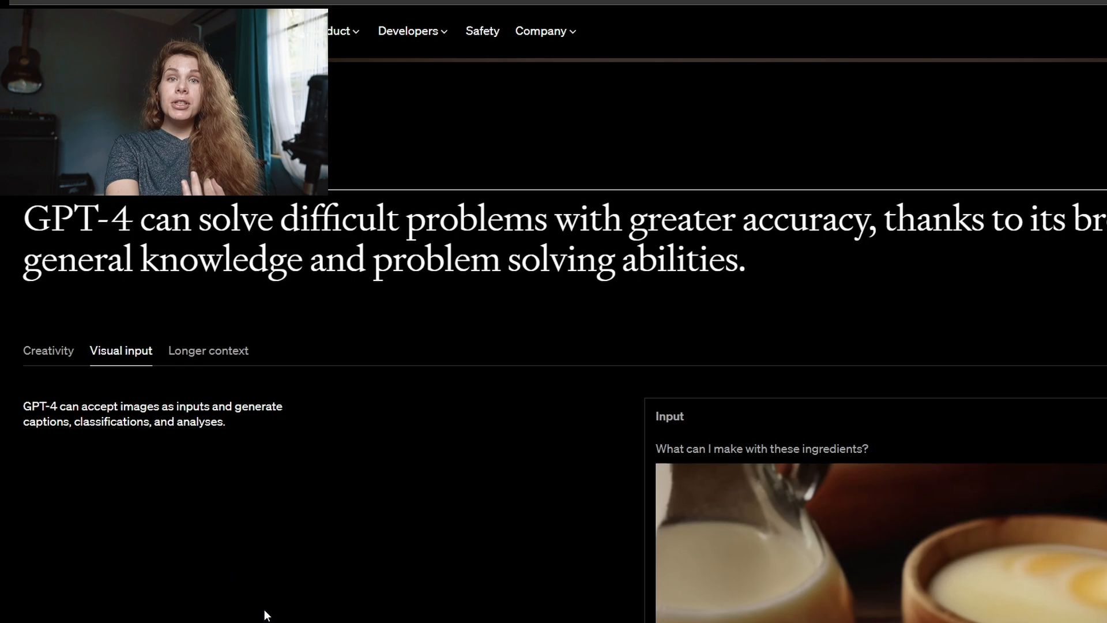
pyautogui.moveTo(274, 616)
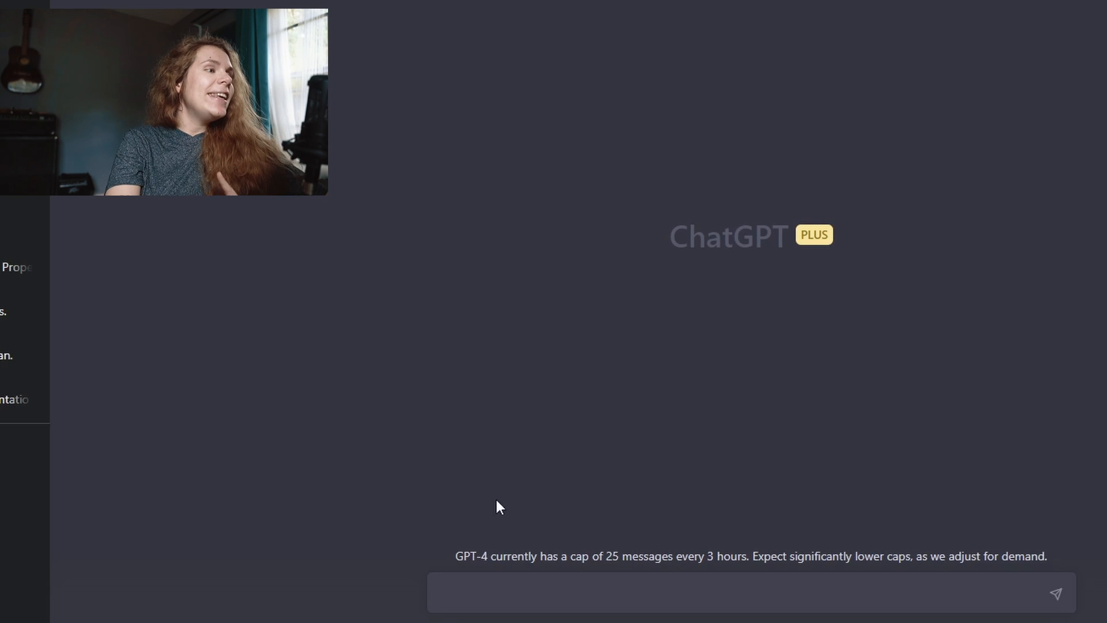
pyautogui.moveTo(455, 556); pyautogui.dragTo(539, 556)
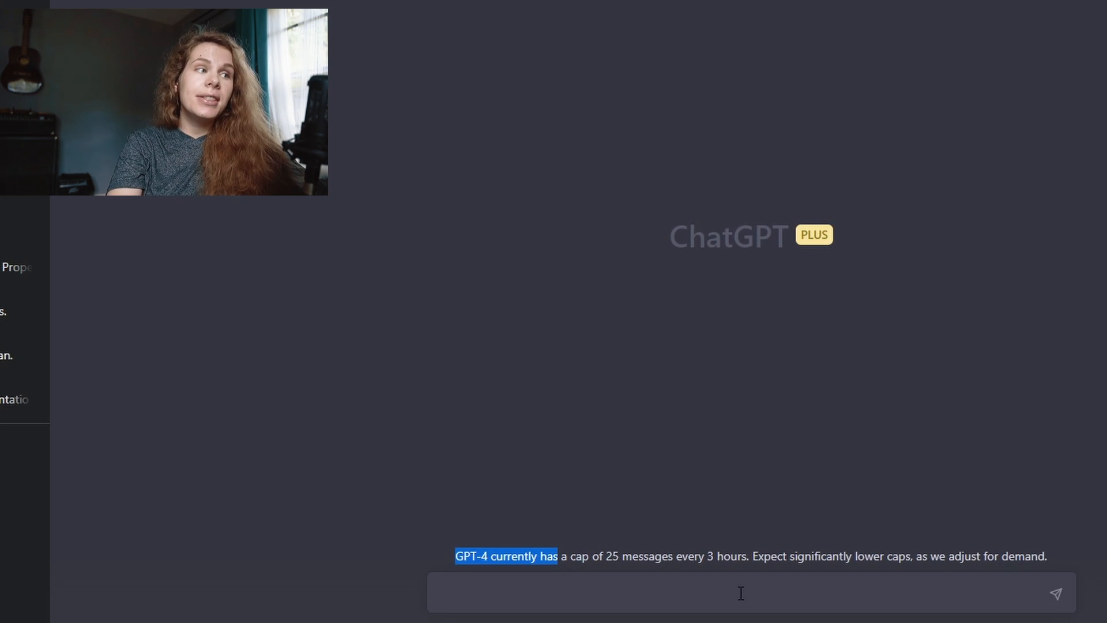
pyautogui.moveTo(731, 577)
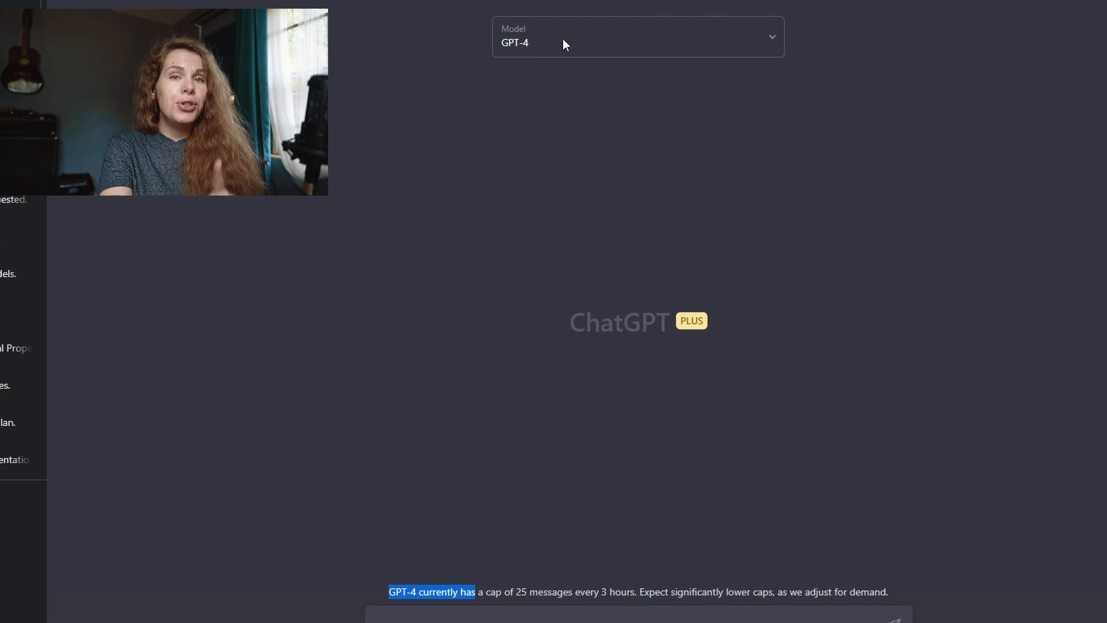
pyautogui.click(636, 37)
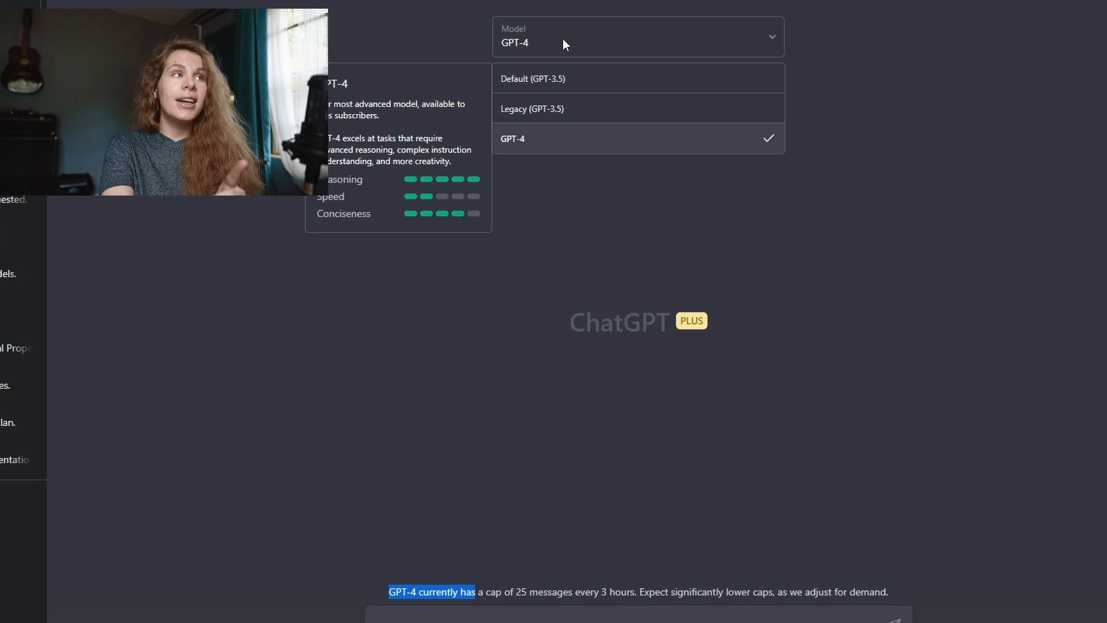
pyautogui.moveTo(587, 79)
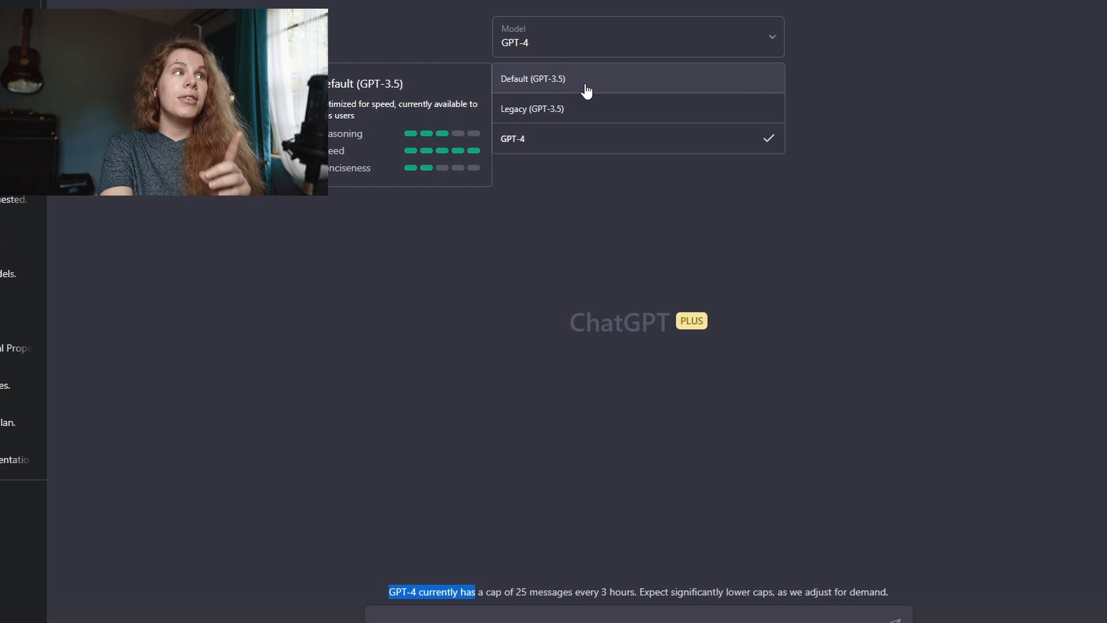
pyautogui.click(533, 78)
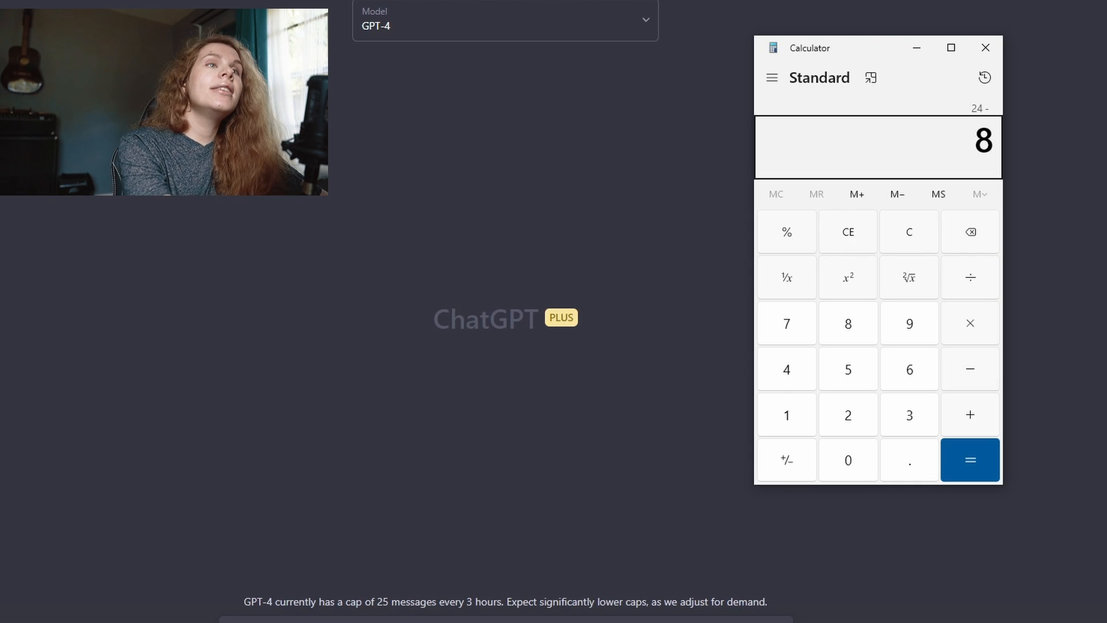
# Work 24 − 8 − 2 out to 14 in Calculator, then enter 25 for a new calculation
pyautogui.click(969, 460)
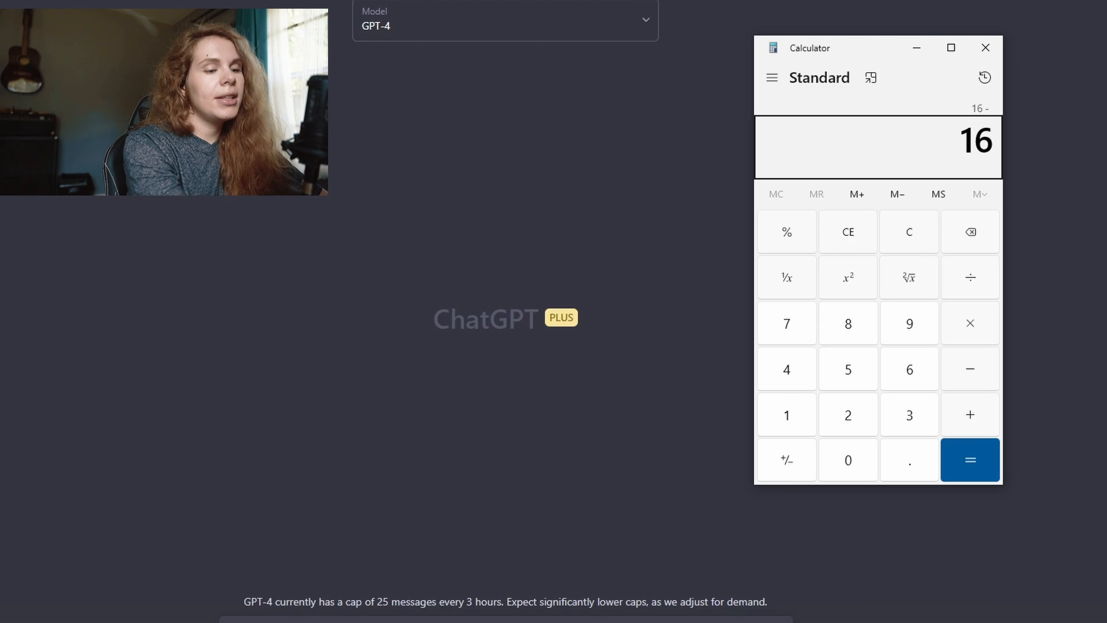
pyautogui.click(970, 460)
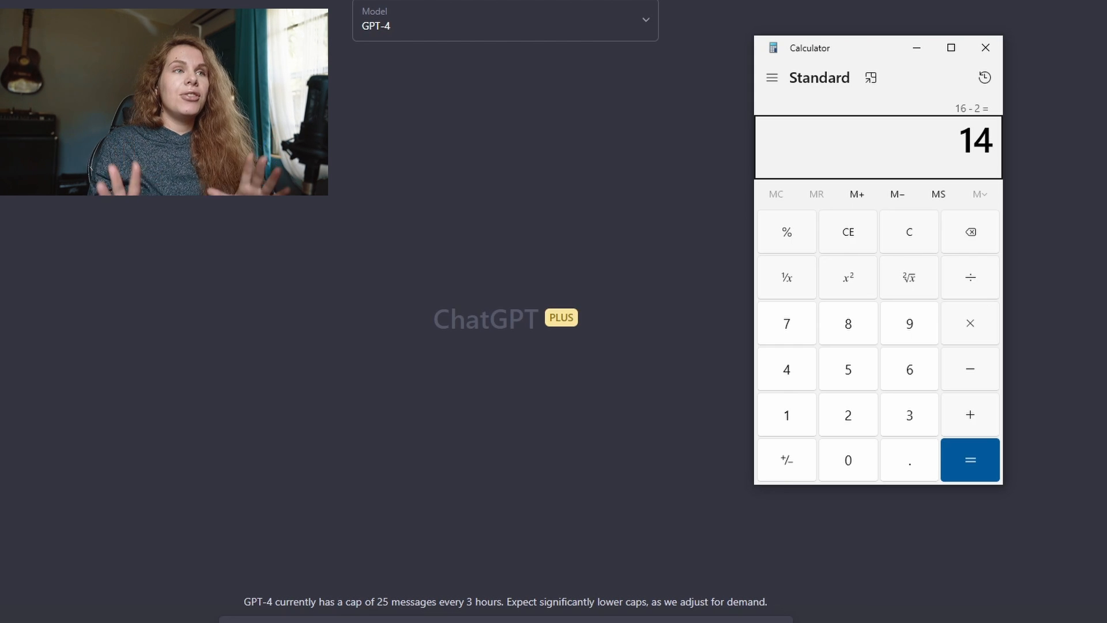
pyautogui.click(968, 460)
pyautogui.write('25')
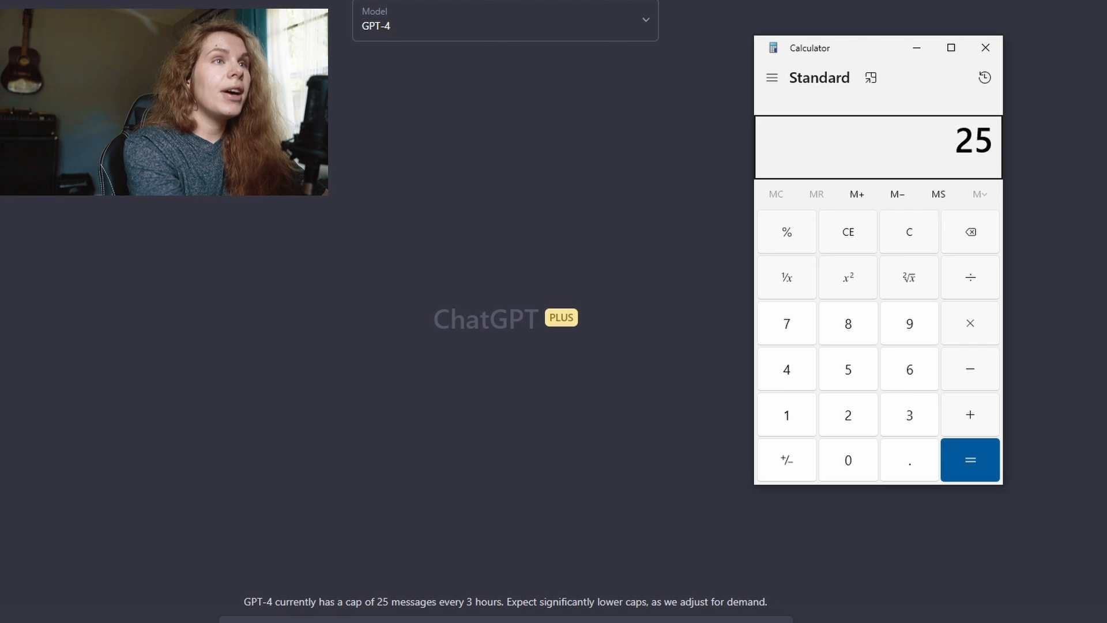
pyautogui.click(970, 460)
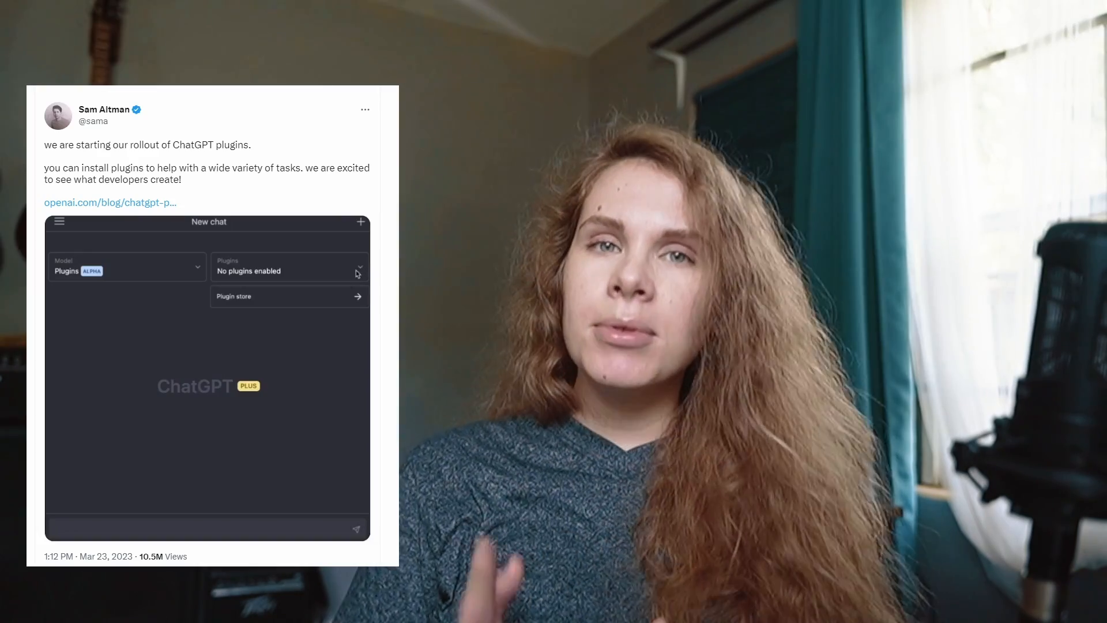
# Play through the tweet's plugin store demo and its typed question ending 'the earth to Jupiter?'
pyautogui.click(288, 296)
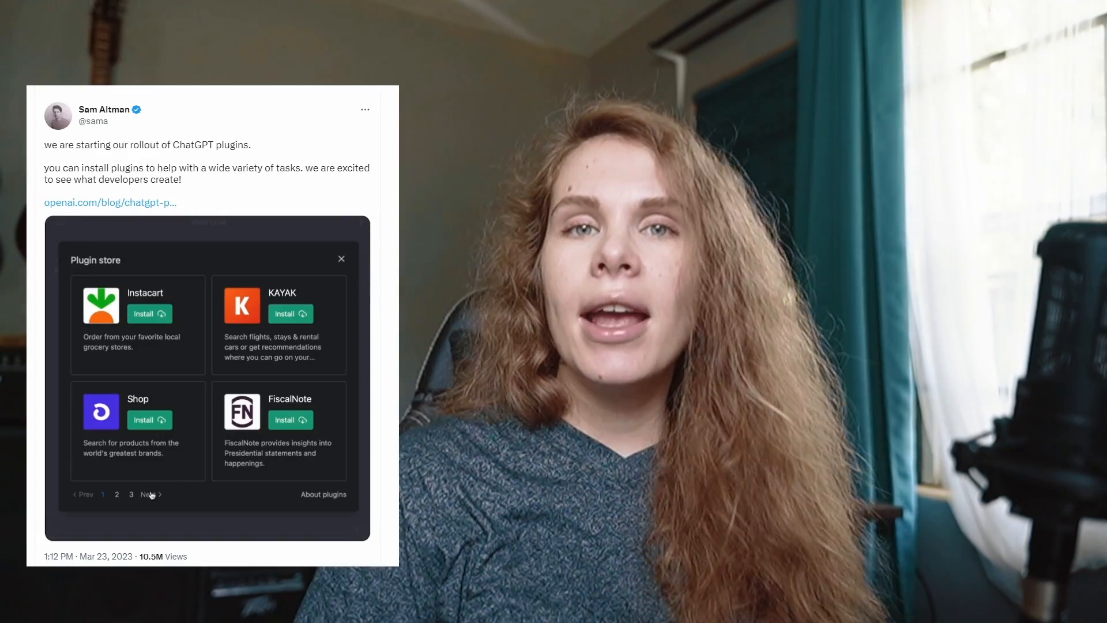
pyautogui.click(146, 493)
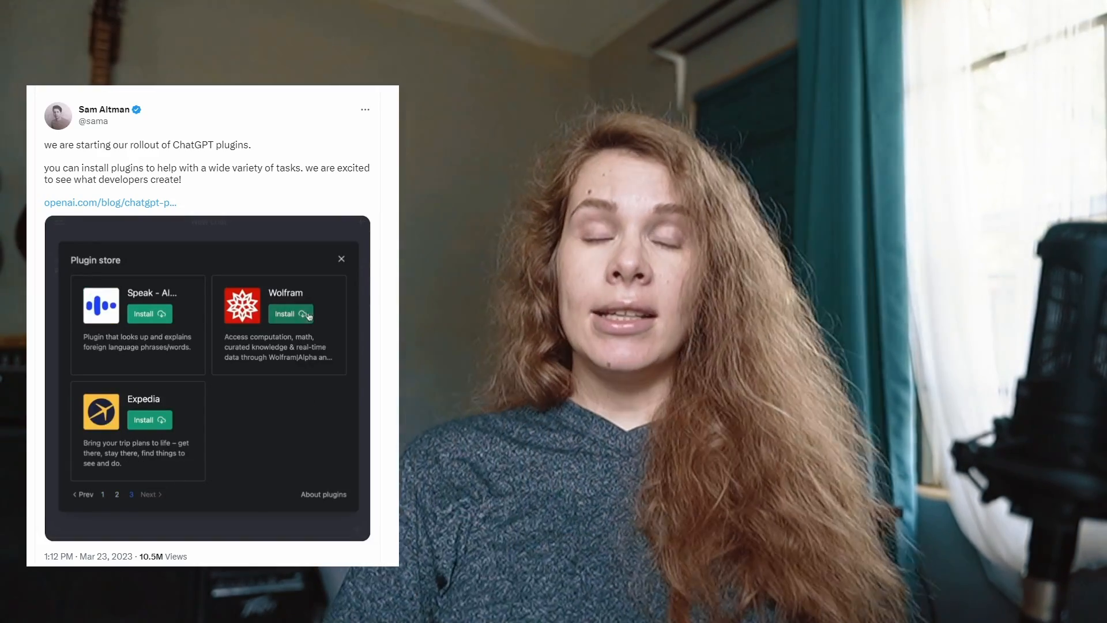
pyautogui.click(341, 259)
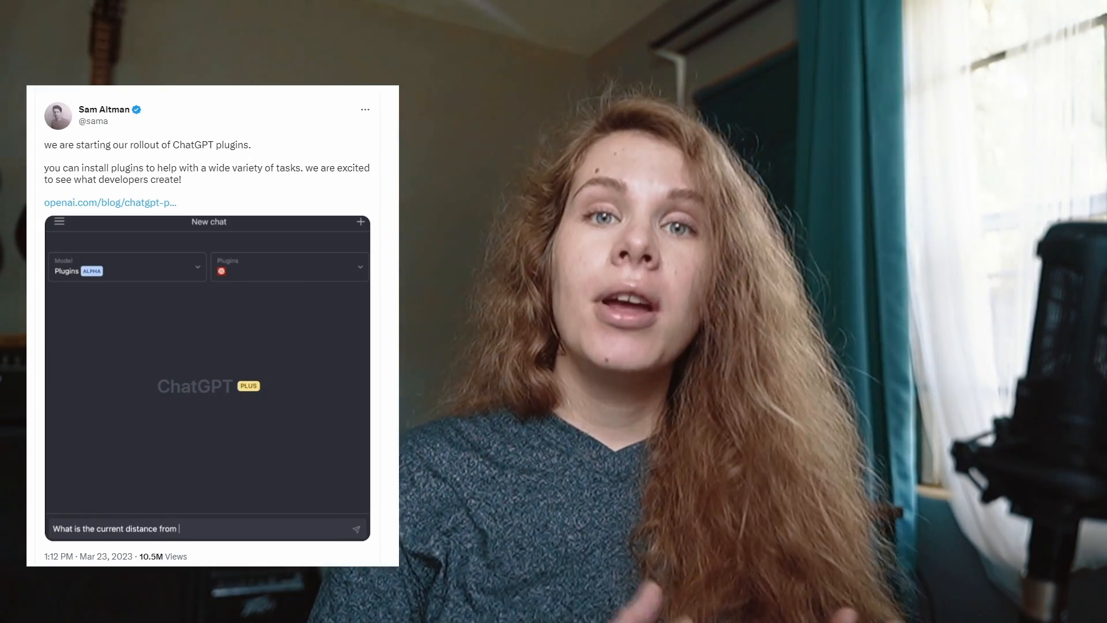
pyautogui.write('the earth to')
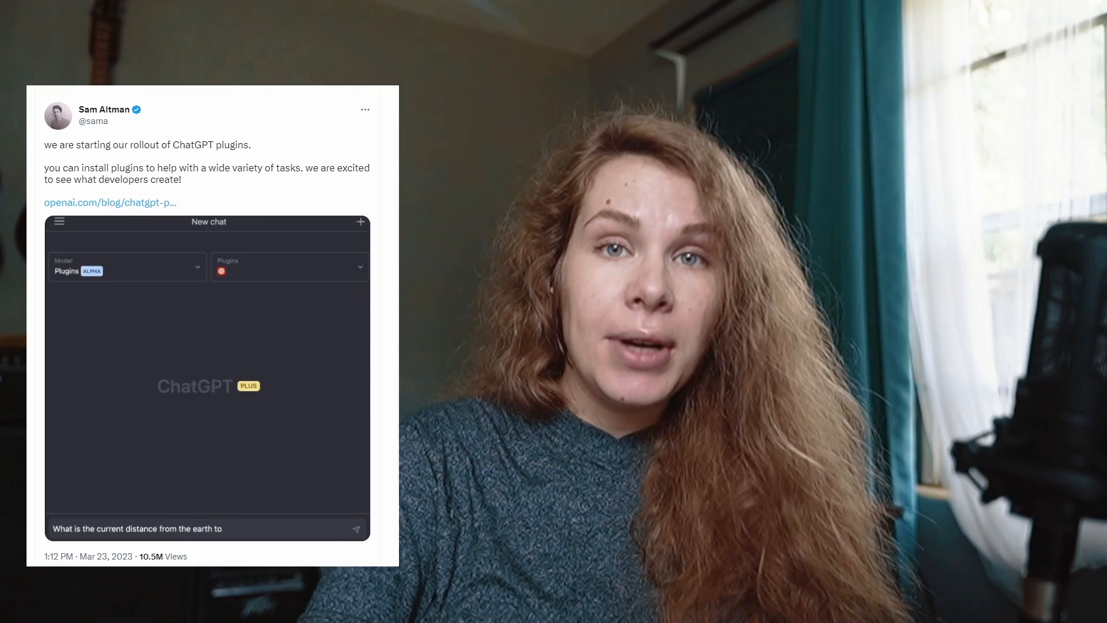
pyautogui.write('Jupiter?')
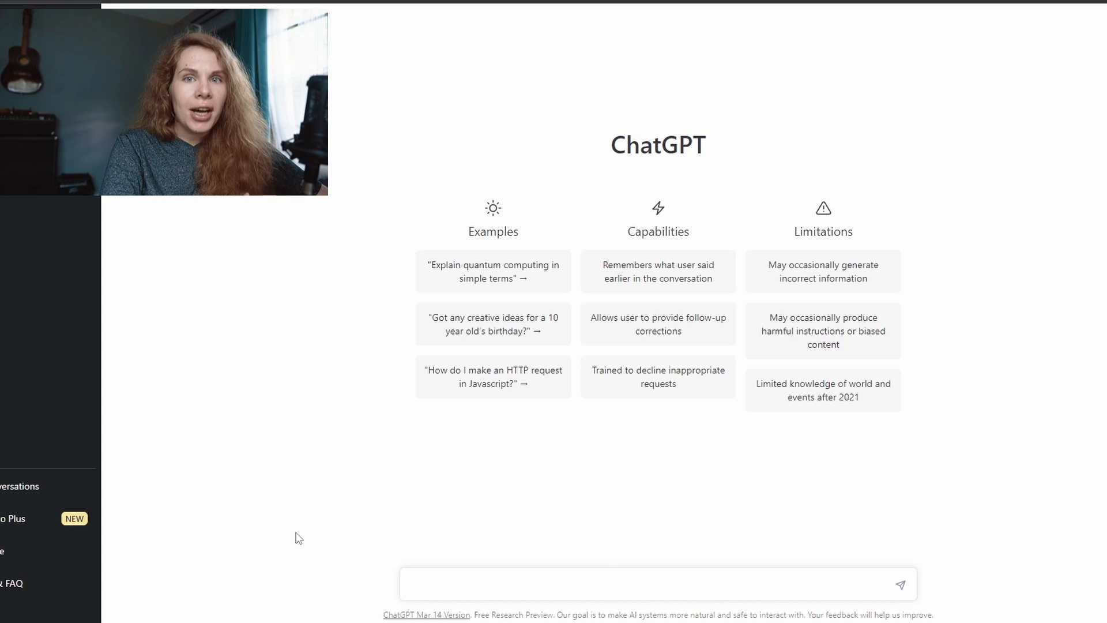
# Bring up the Your Account dialog again, Free Plan beside ChatGPT Plus at $20/mo
pyautogui.click(12, 518)
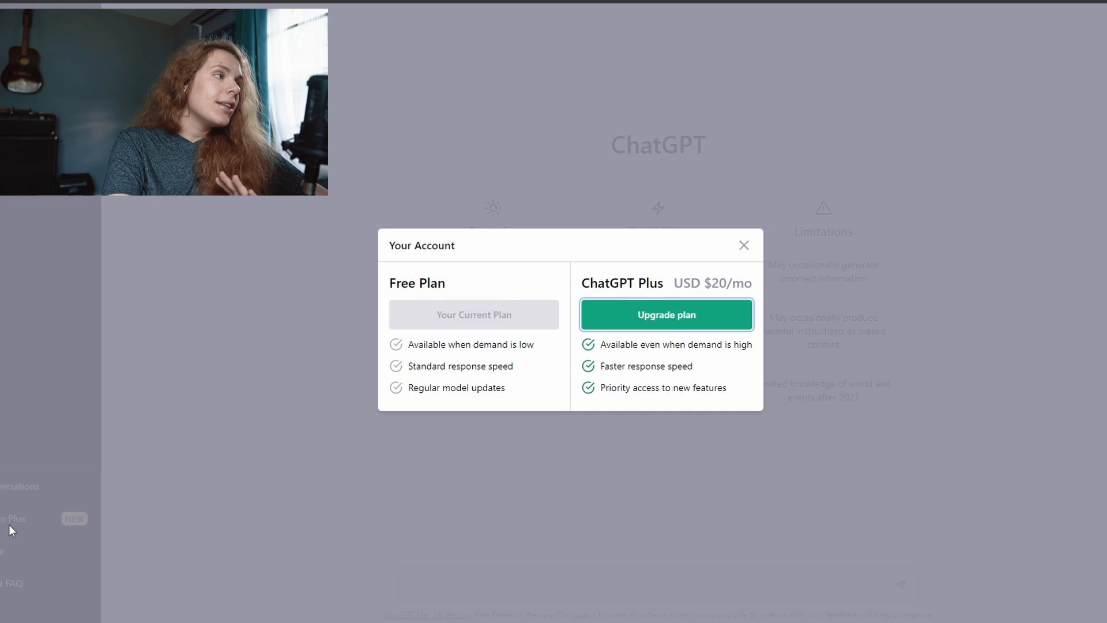
pyautogui.moveTo(797, 321)
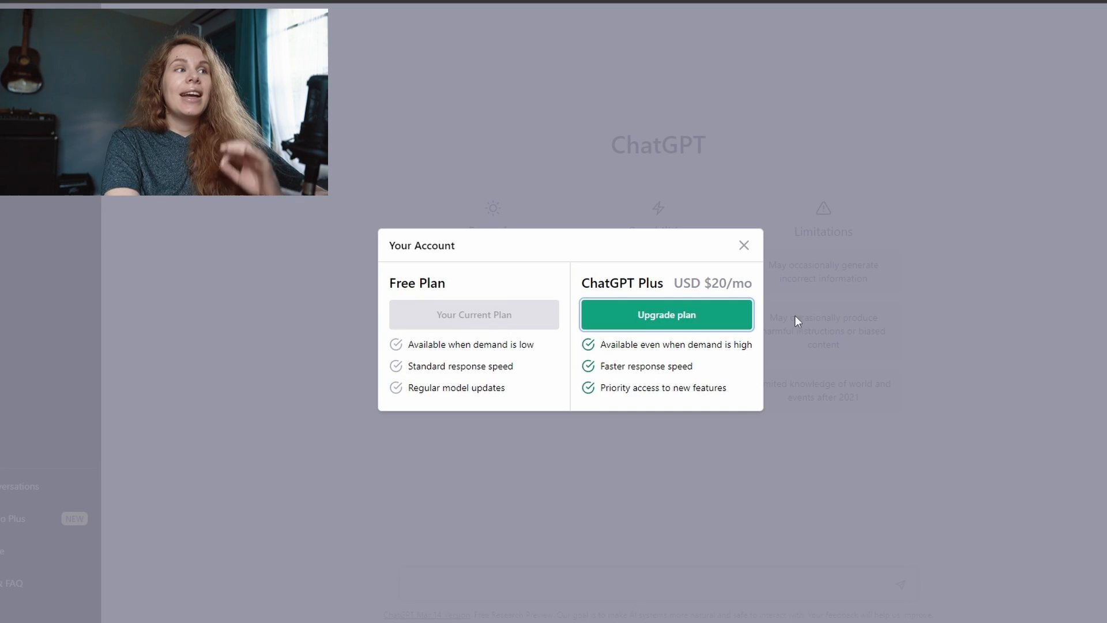
pyautogui.moveTo(714, 310)
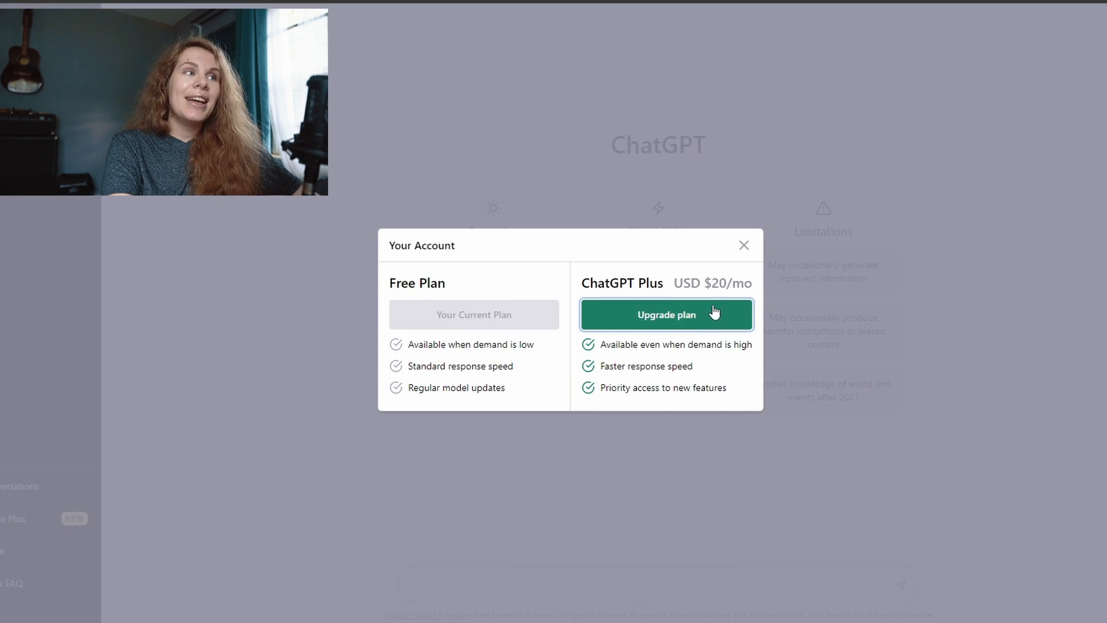
pyautogui.moveTo(731, 318)
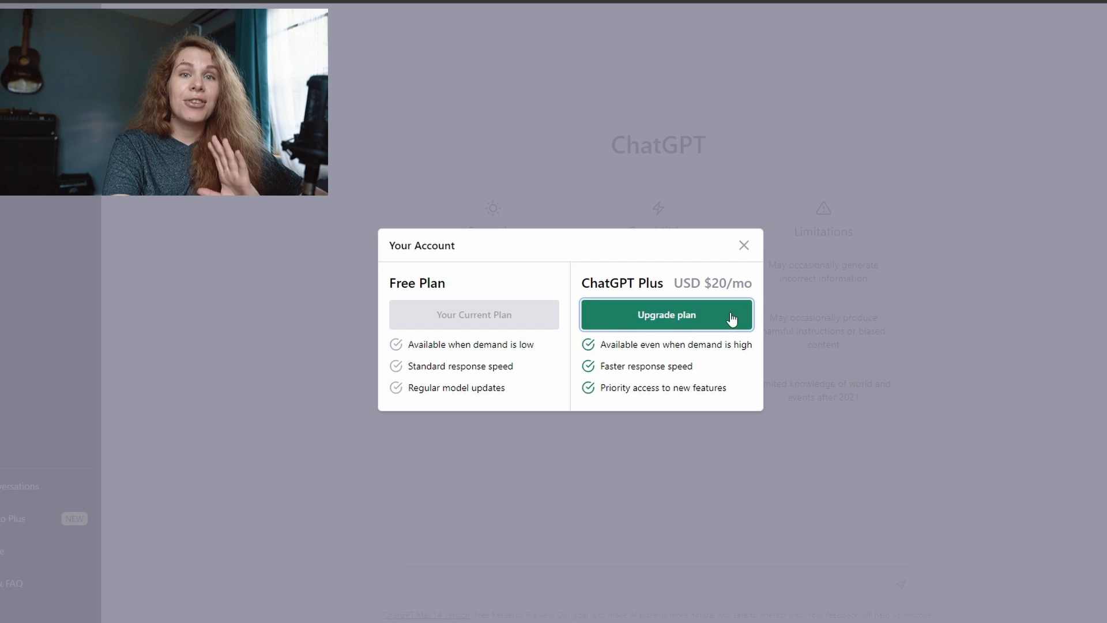
pyautogui.moveTo(664, 336)
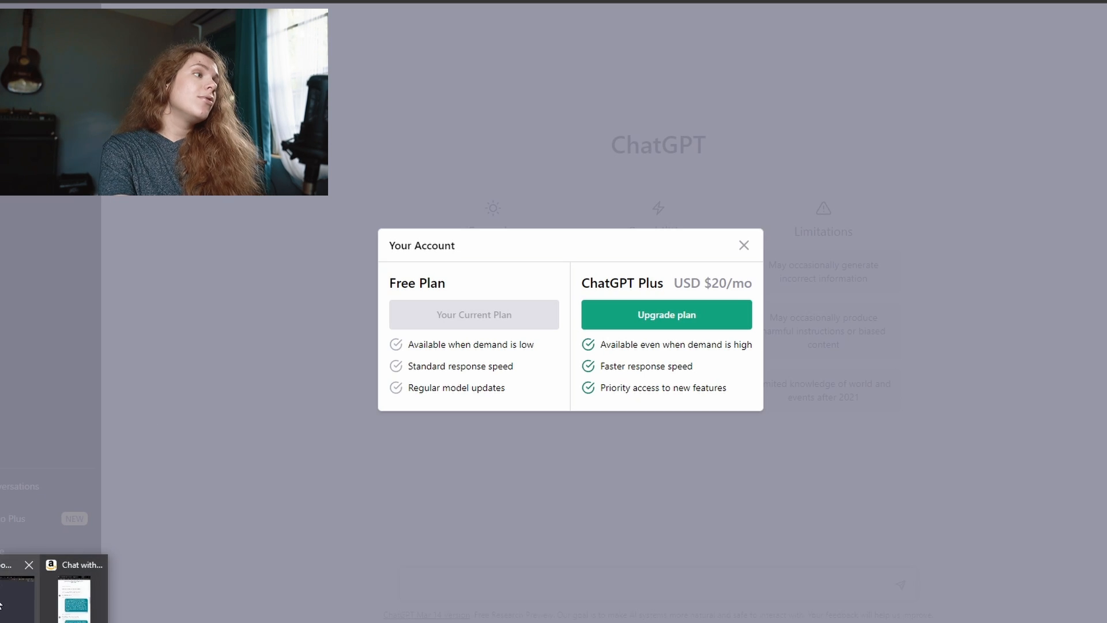
# In the Plus account window, review the Default, Legacy GPT-3.5 and GPT-4 model choices
pyautogui.click(743, 244)
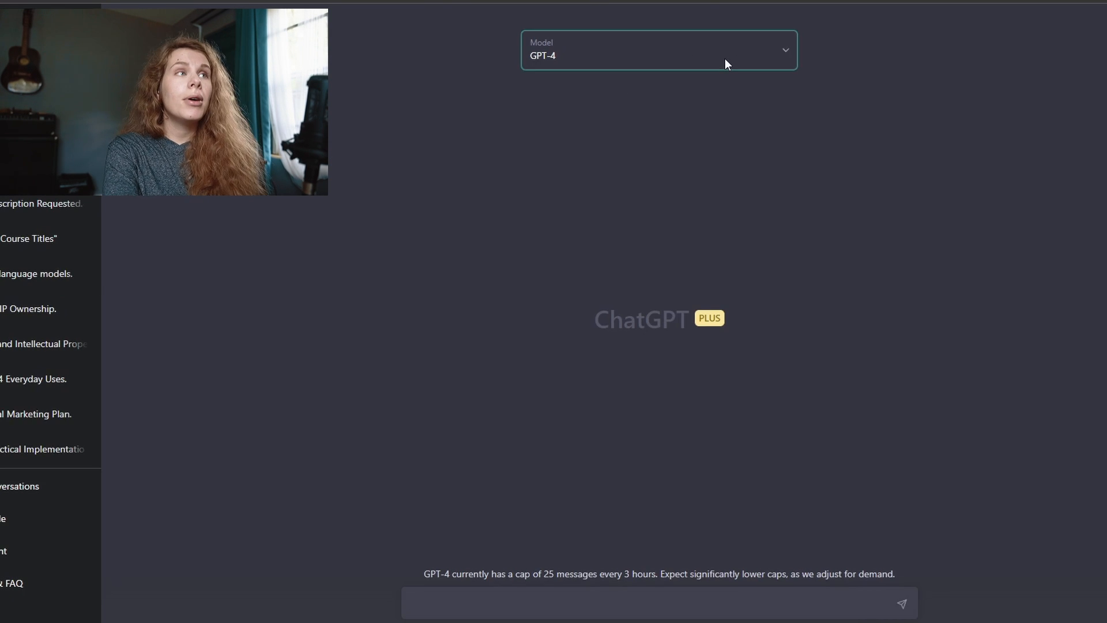
pyautogui.click(658, 49)
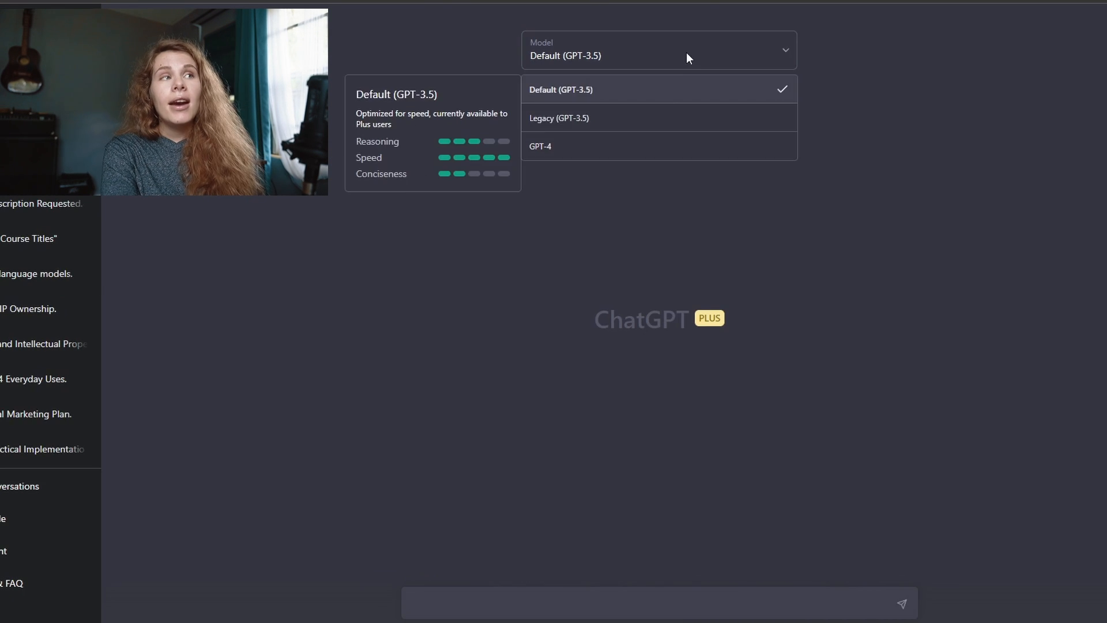
pyautogui.click(541, 146)
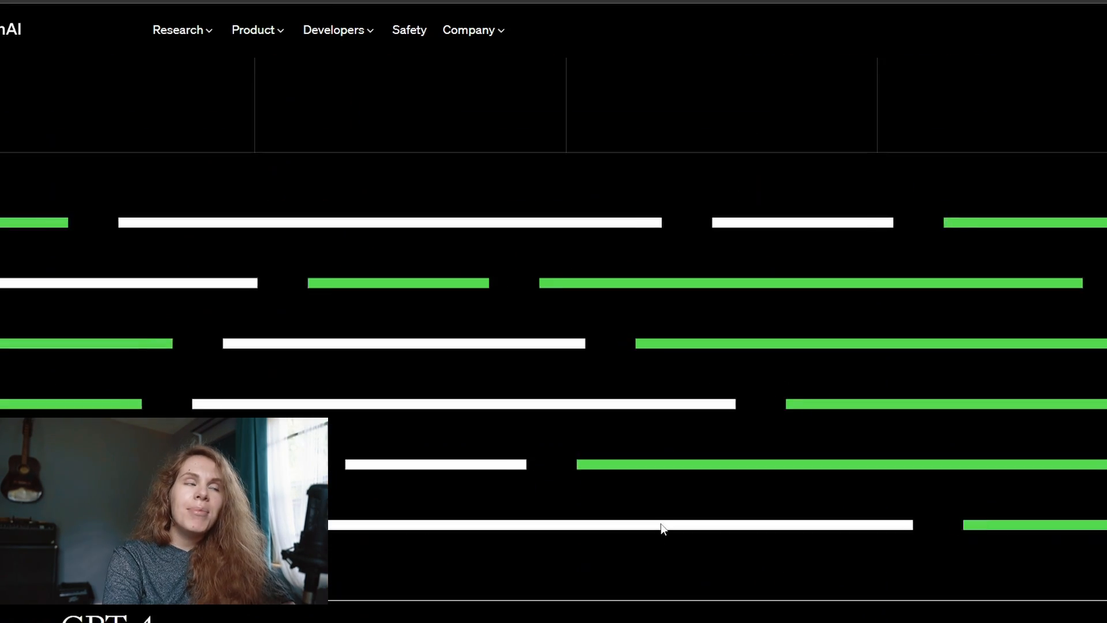
# From the bottom of the GPT-4 page, join the GPT-4 API waitlist form
pyautogui.scroll(-3)
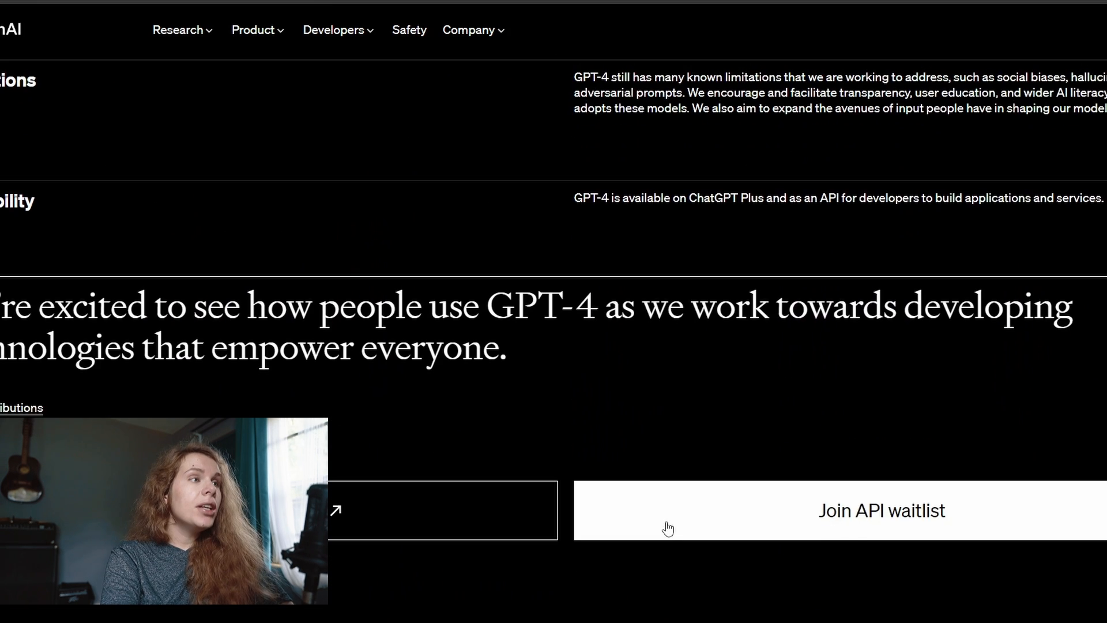
pyautogui.scroll(-3)
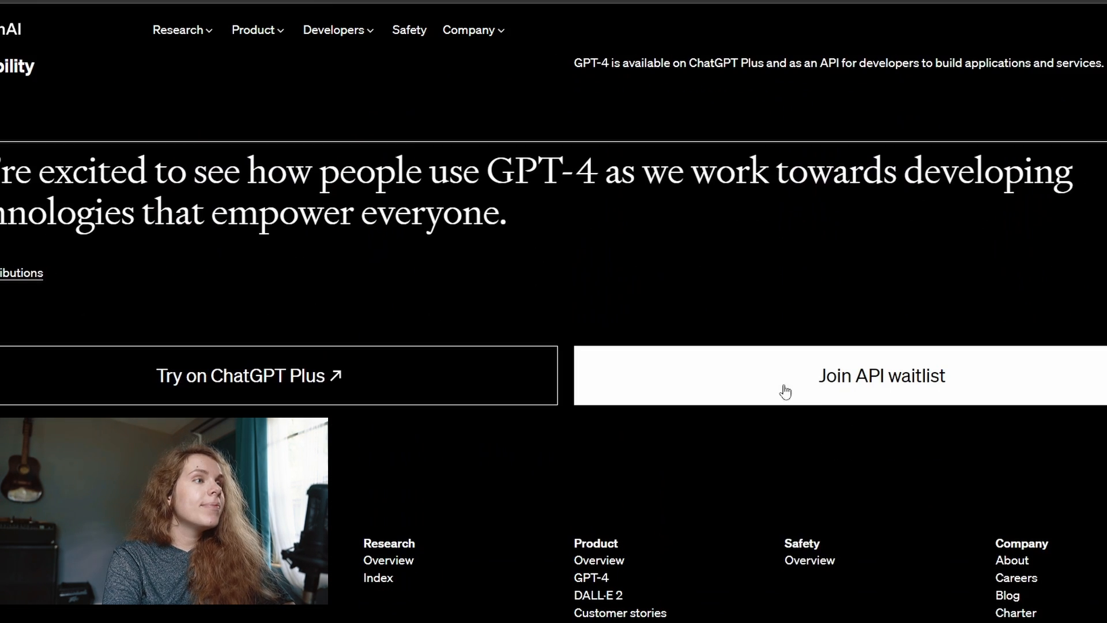
pyautogui.click(881, 375)
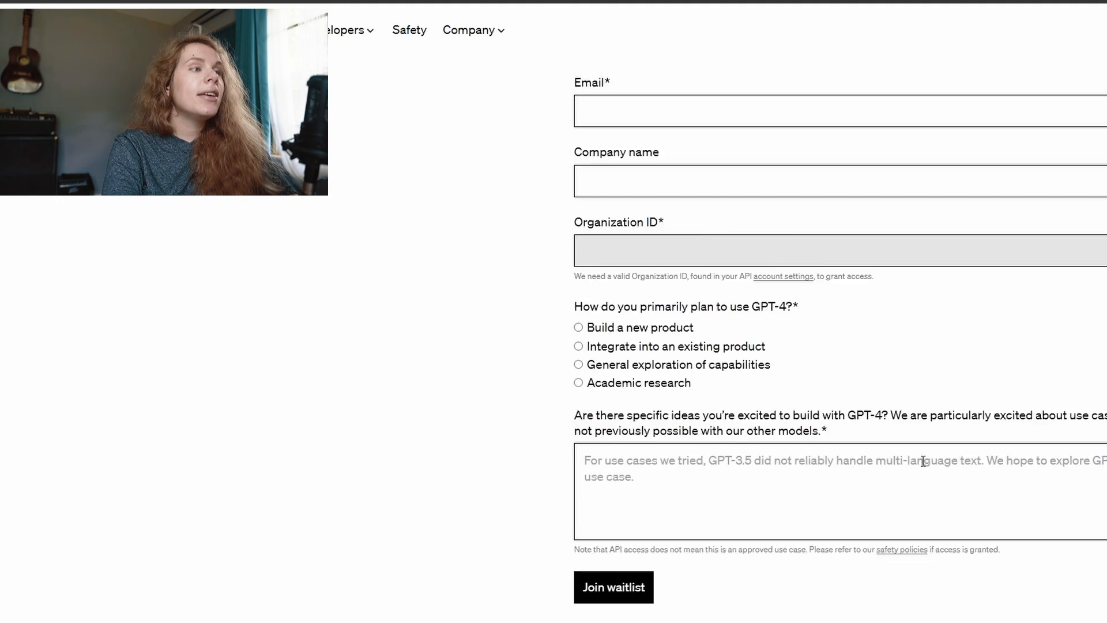
# Scroll the pricing page to the GPT-4 8K/32K rates and gpt-3.5-turbo at $0.002 per 1K tokens
pyautogui.scroll(-3)
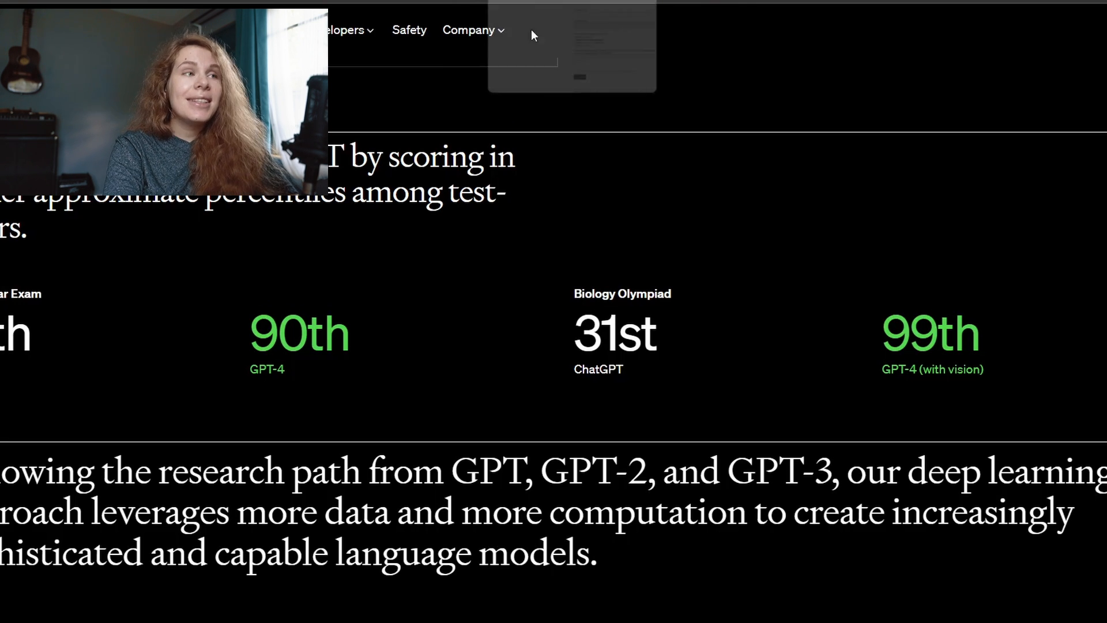
pyautogui.scroll(-3)
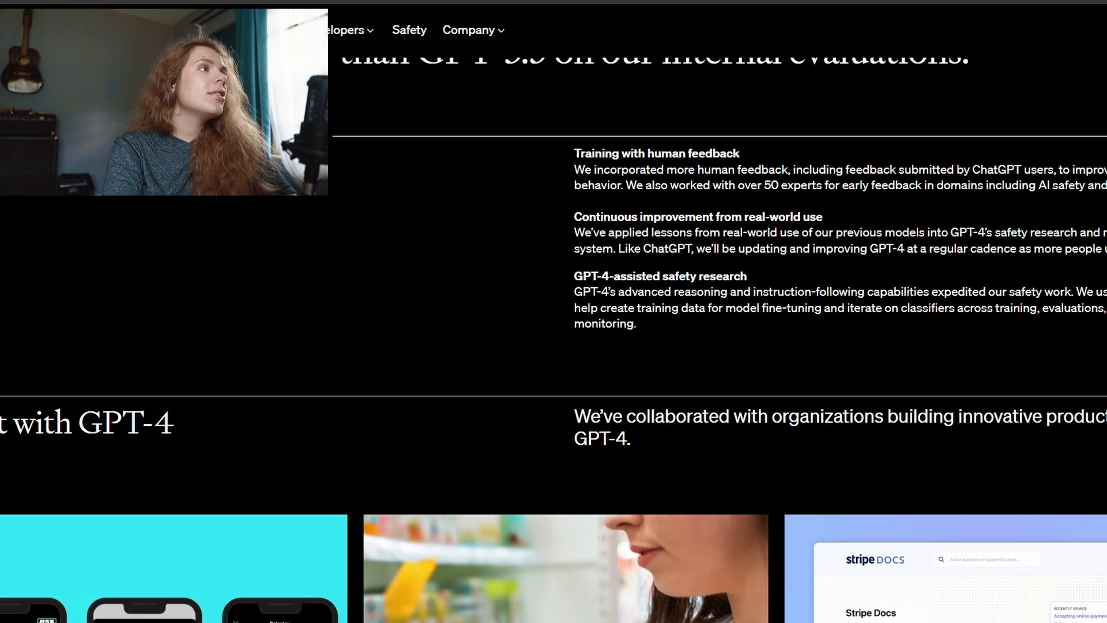
pyautogui.scroll(-3)
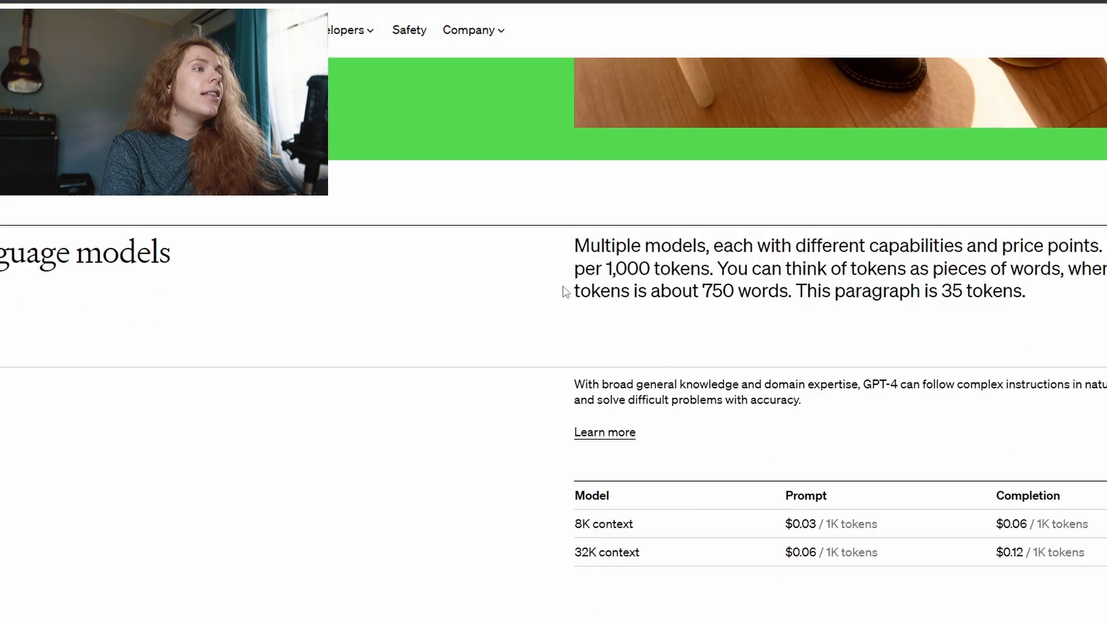
pyautogui.scroll(-3)
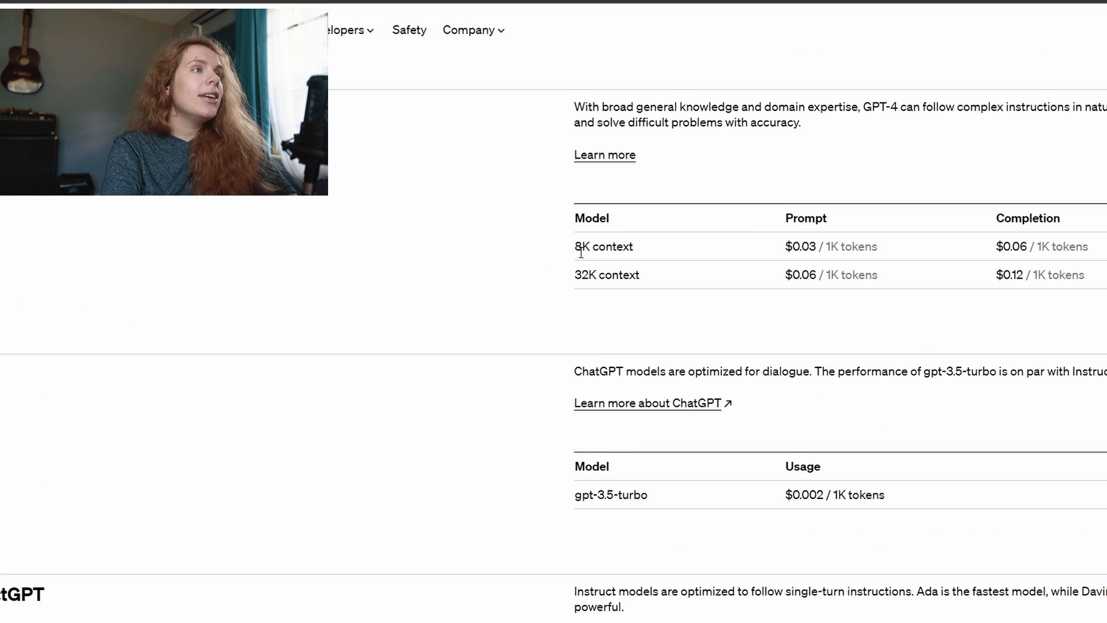